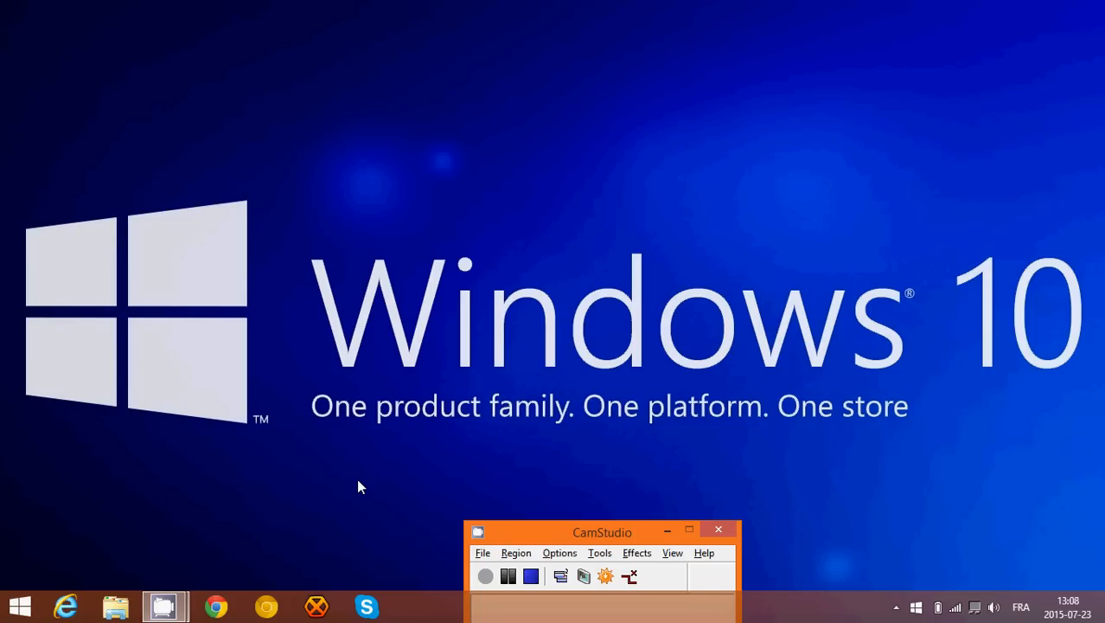
pyautogui.moveTo(921, 532)
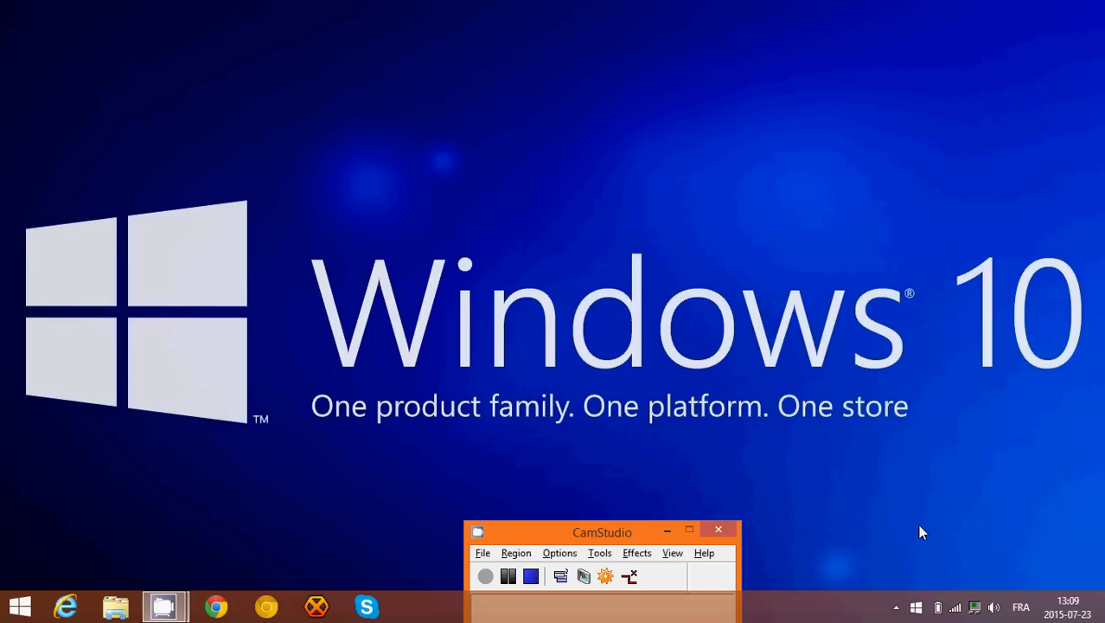
pyautogui.moveTo(917, 608)
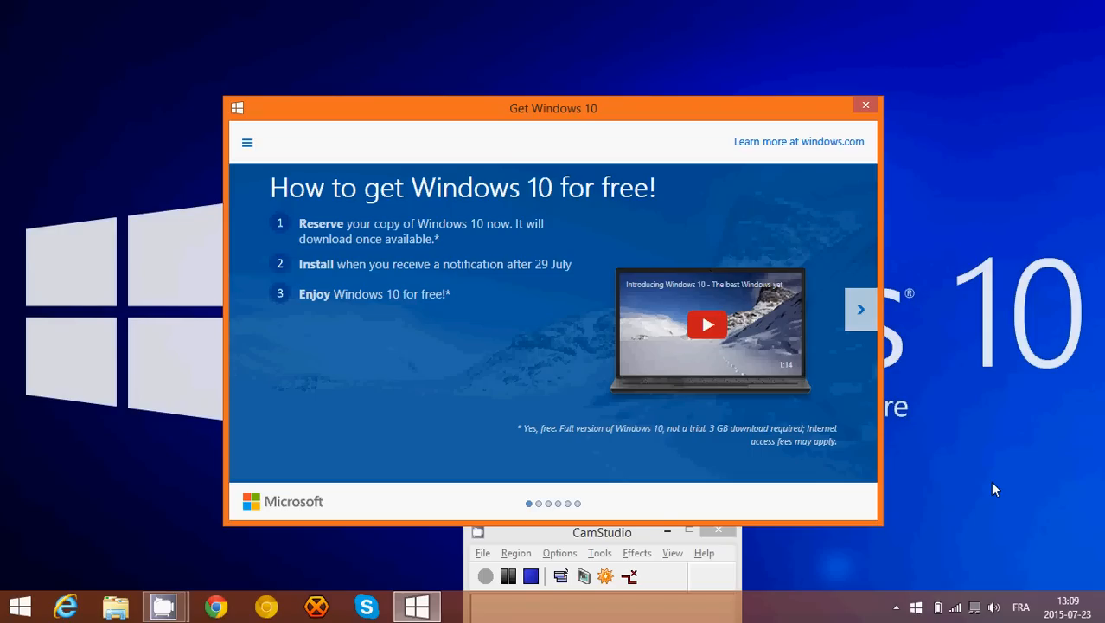
pyautogui.moveTo(285, 110)
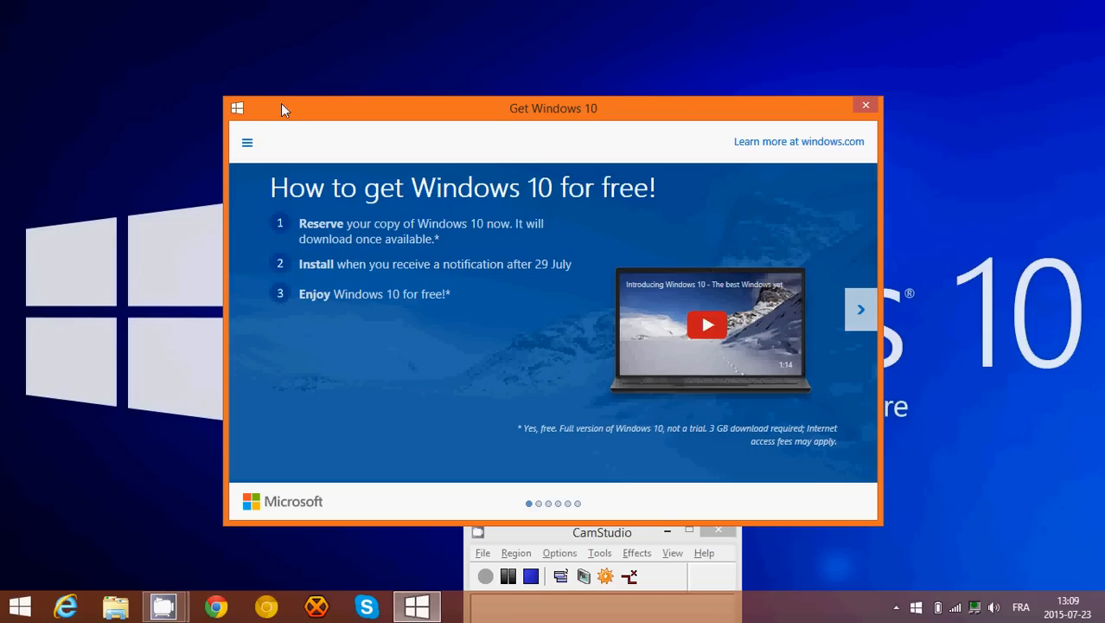
# Run Check your PC from the app menu to show the compatibility report
pyautogui.click(247, 141)
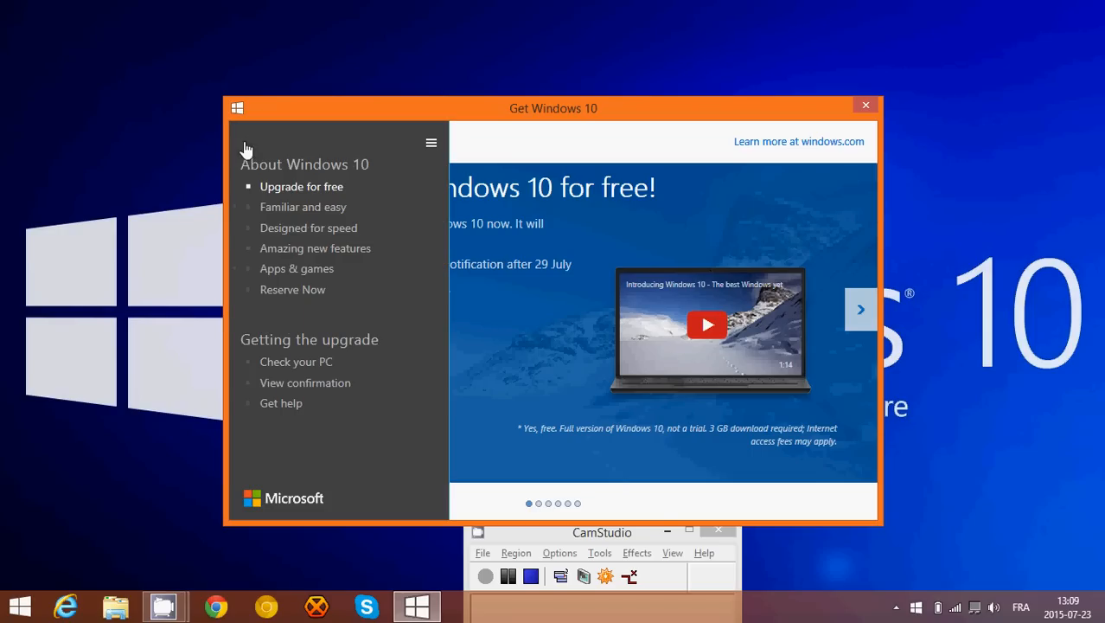
pyautogui.moveTo(303, 363)
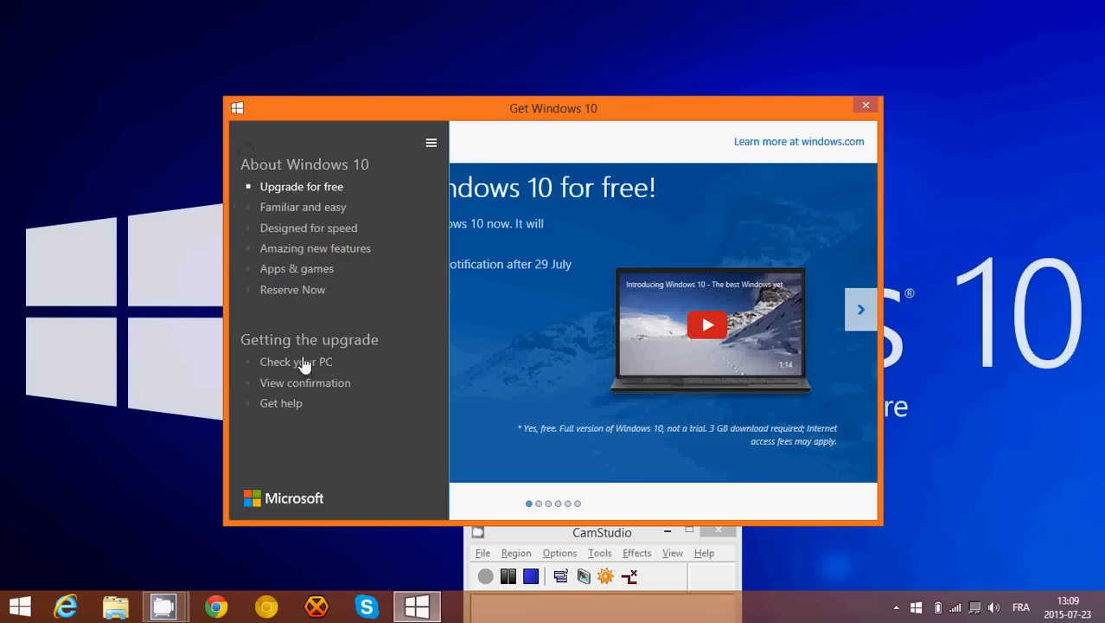
pyautogui.click(296, 362)
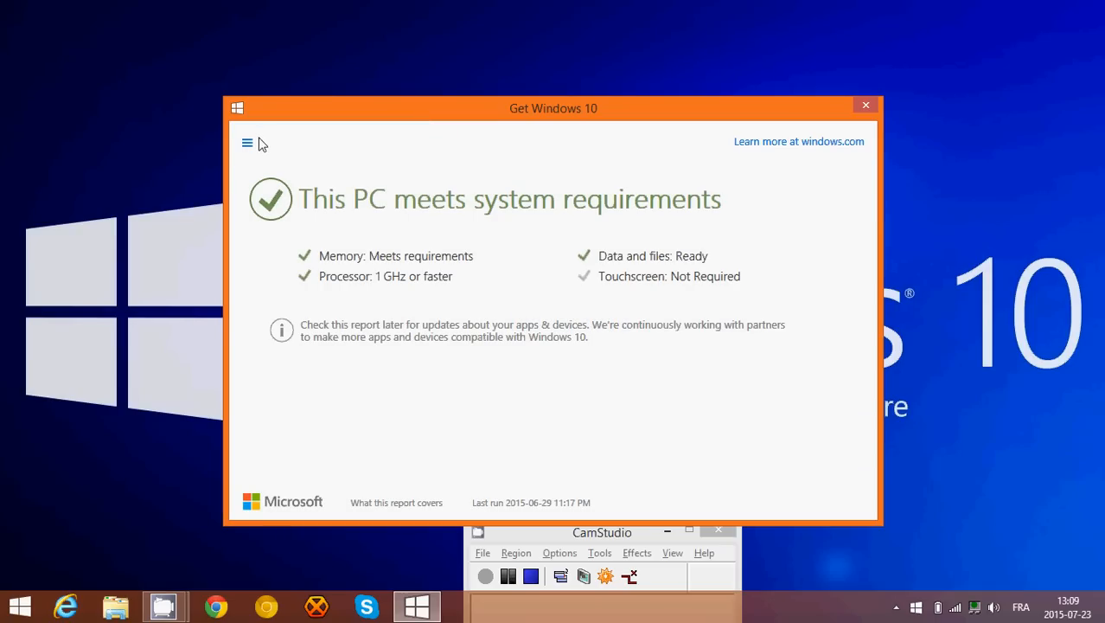
# View the upgrade reservation confirmation, then close Get Windows 10
pyautogui.click(247, 142)
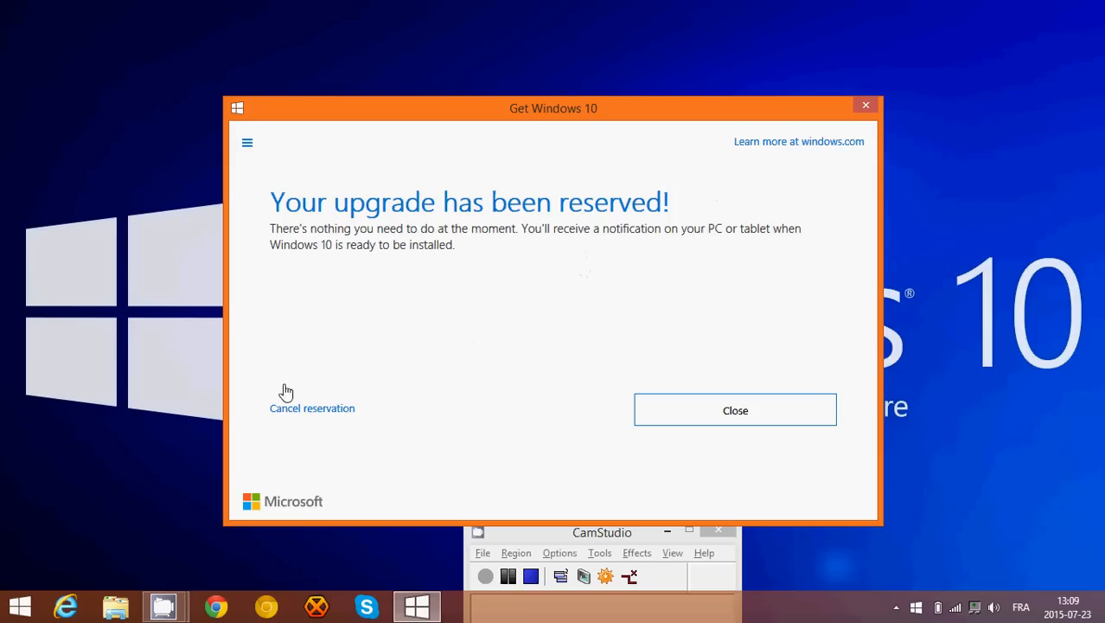
pyautogui.moveTo(484, 353)
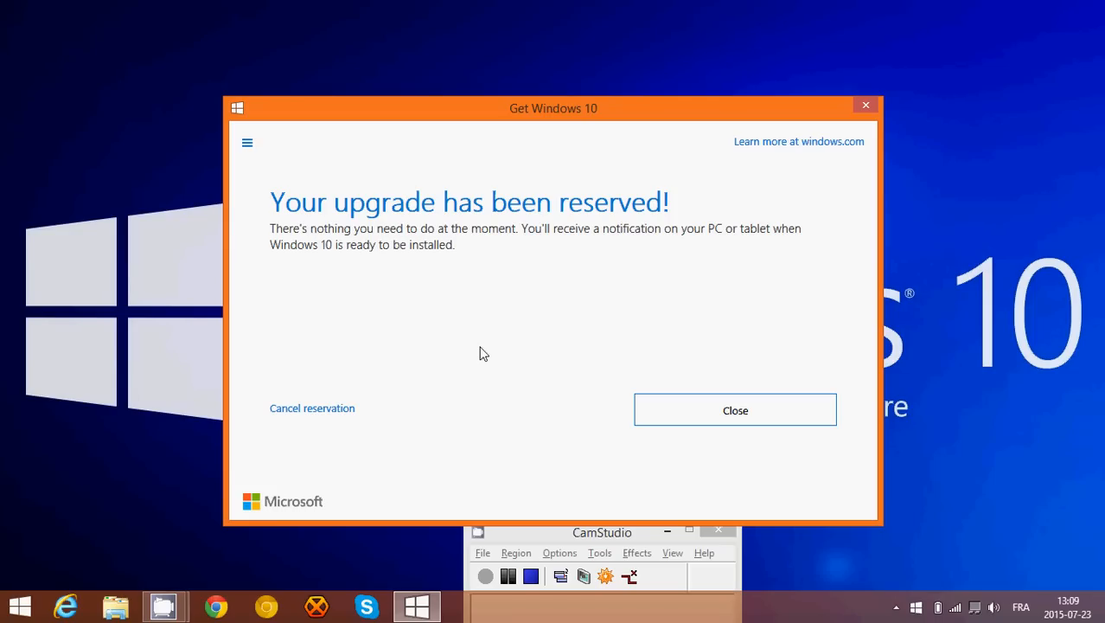
pyautogui.moveTo(731, 391)
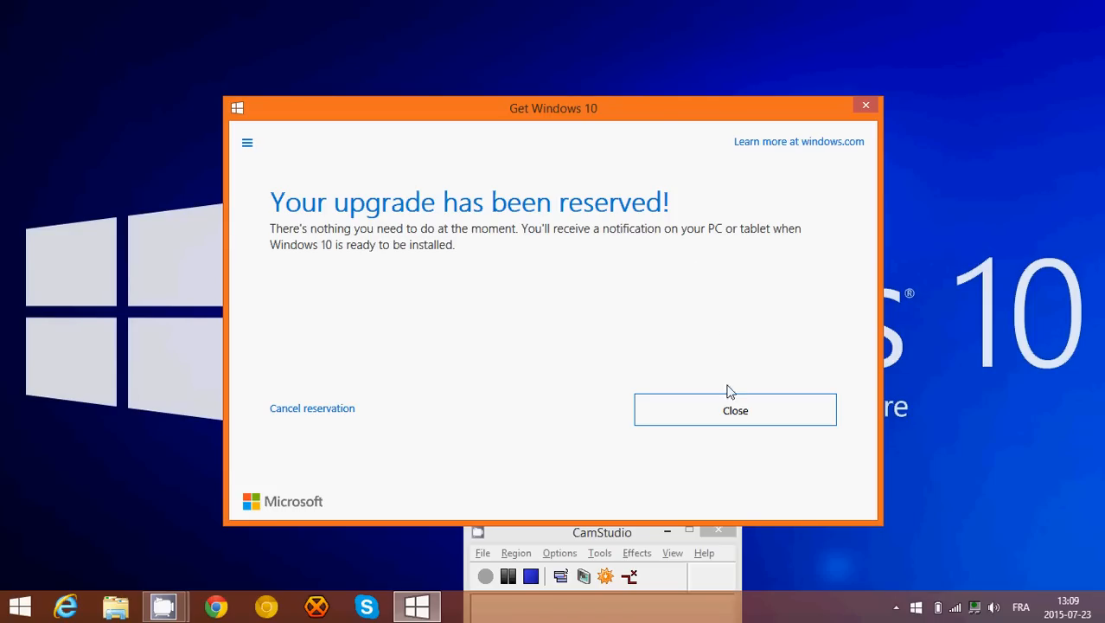
pyautogui.click(735, 410)
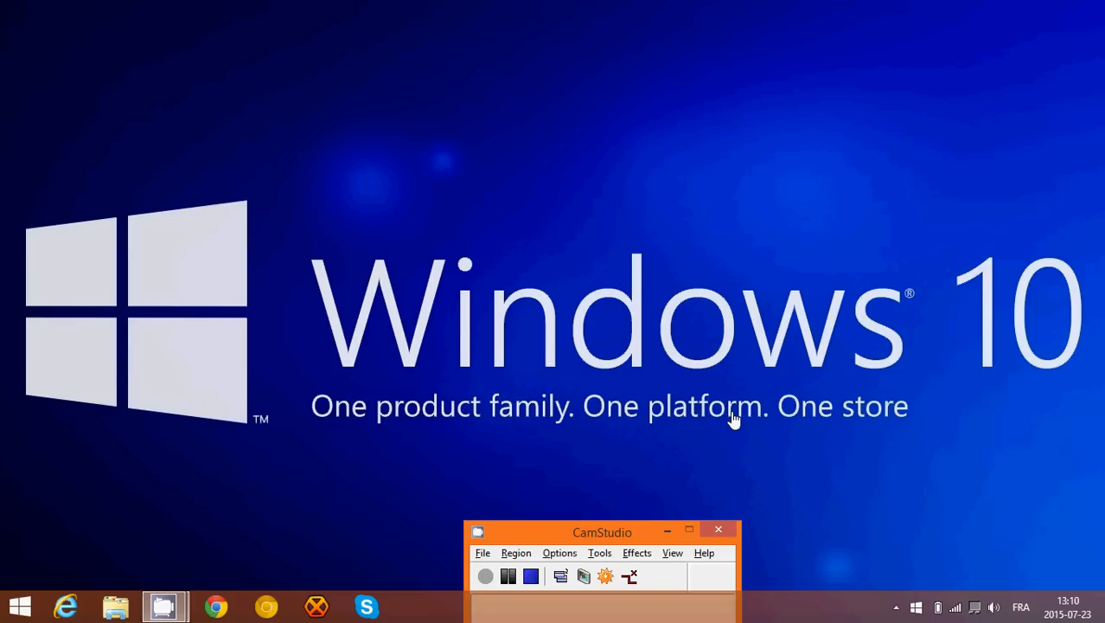
pyautogui.moveTo(884, 592)
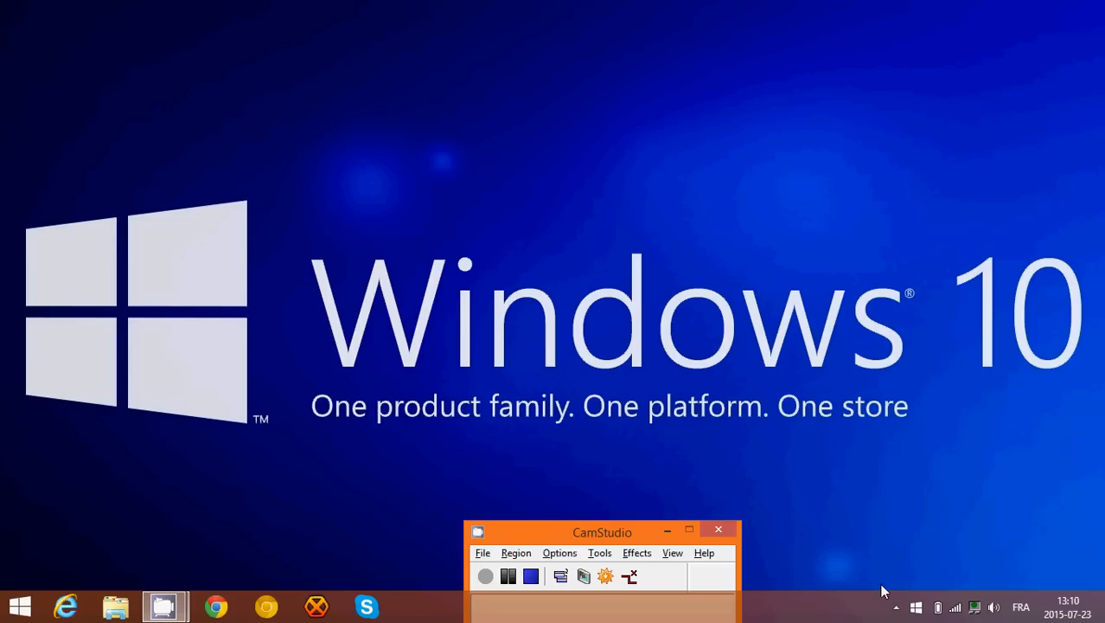
pyautogui.click(897, 607)
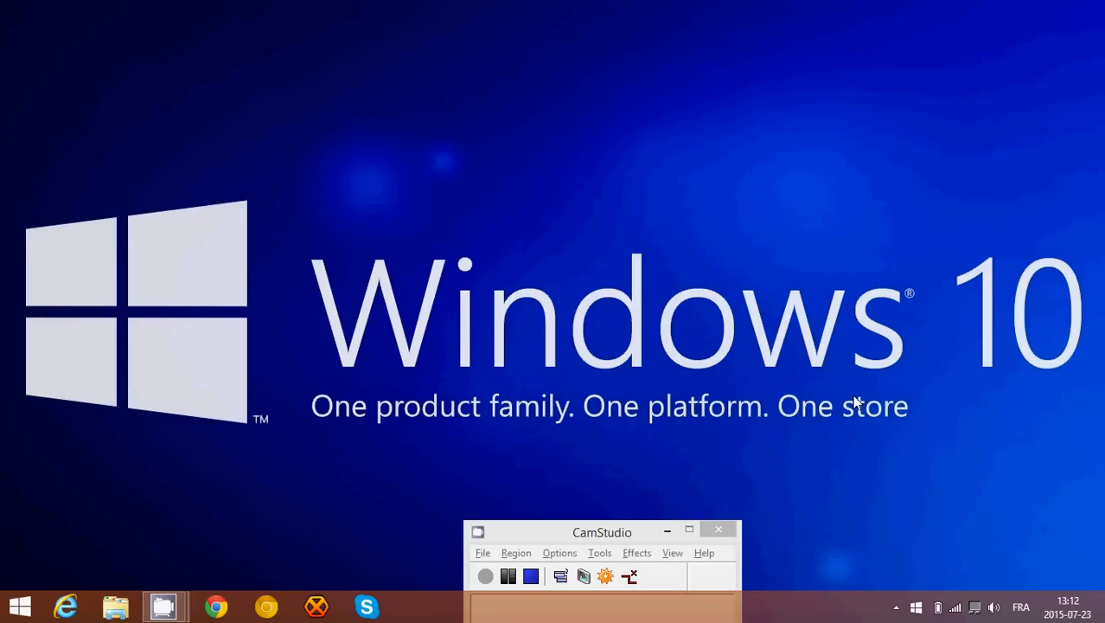
pyautogui.moveTo(959, 500)
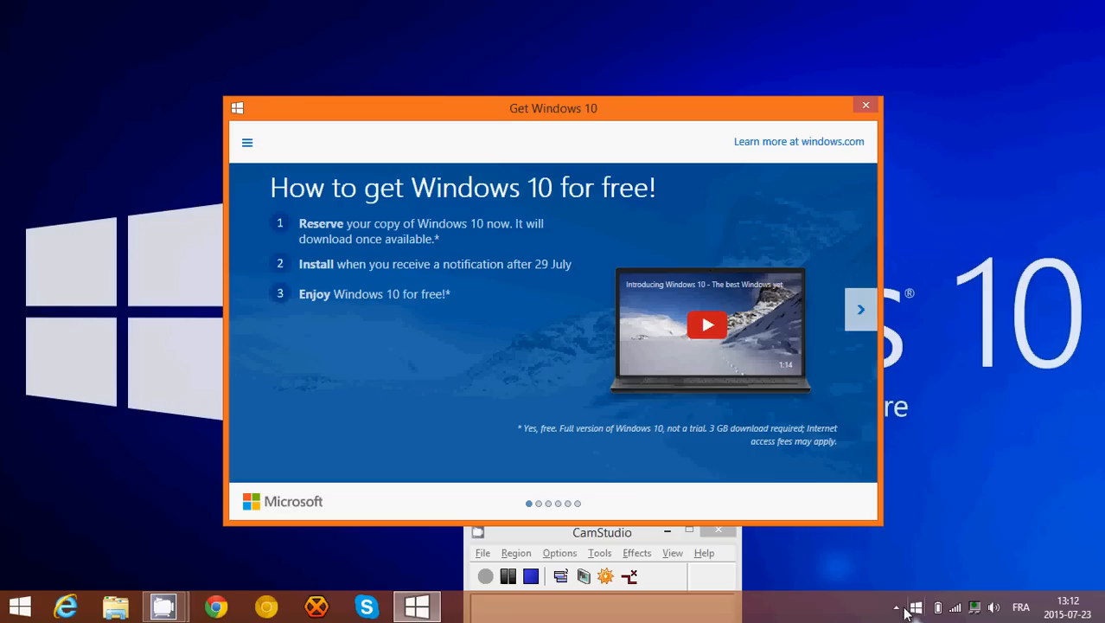
pyautogui.moveTo(928, 467)
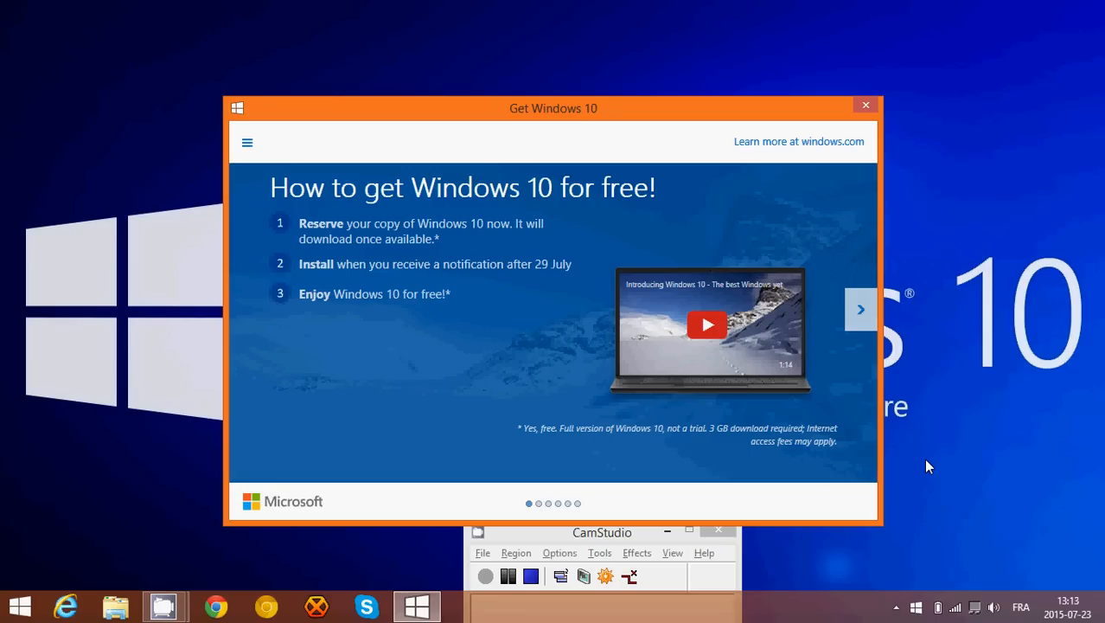
pyautogui.moveTo(659, 121)
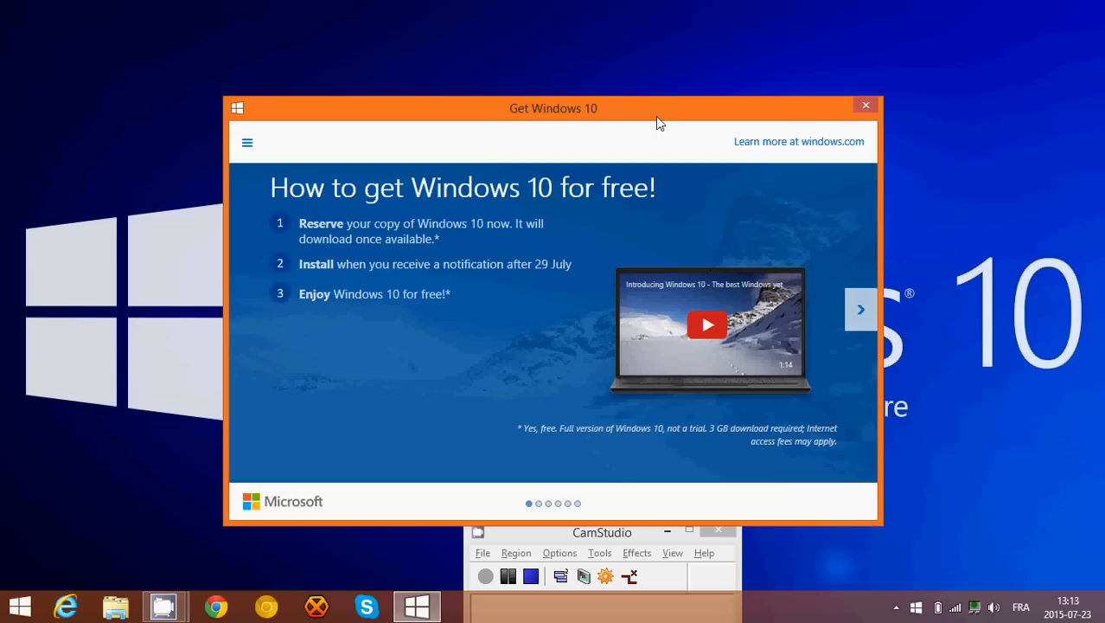
pyautogui.moveTo(679, 111)
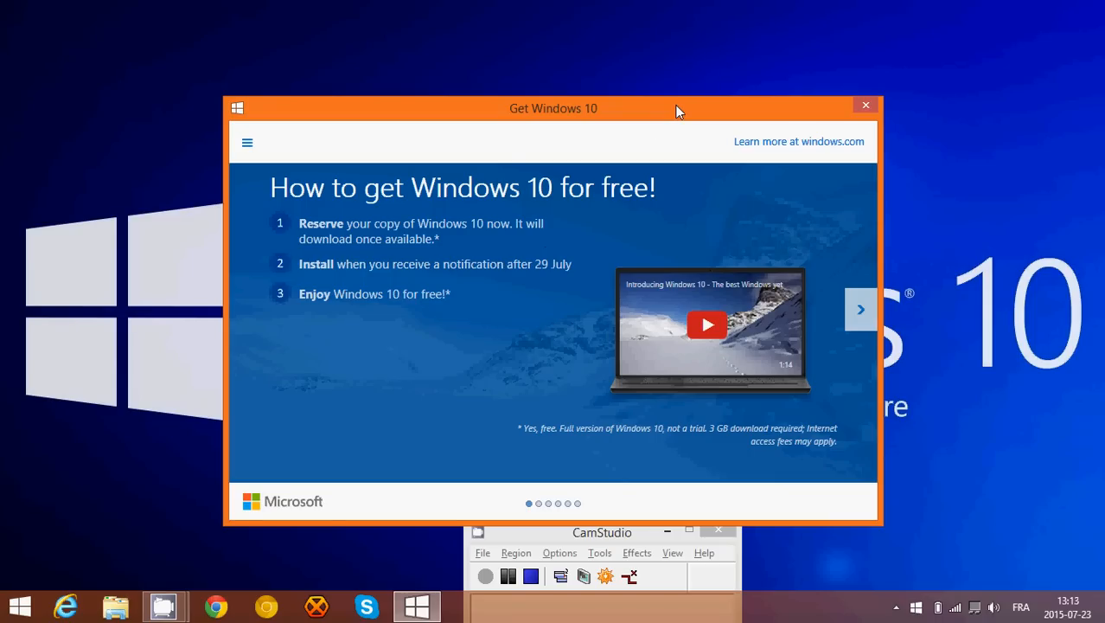